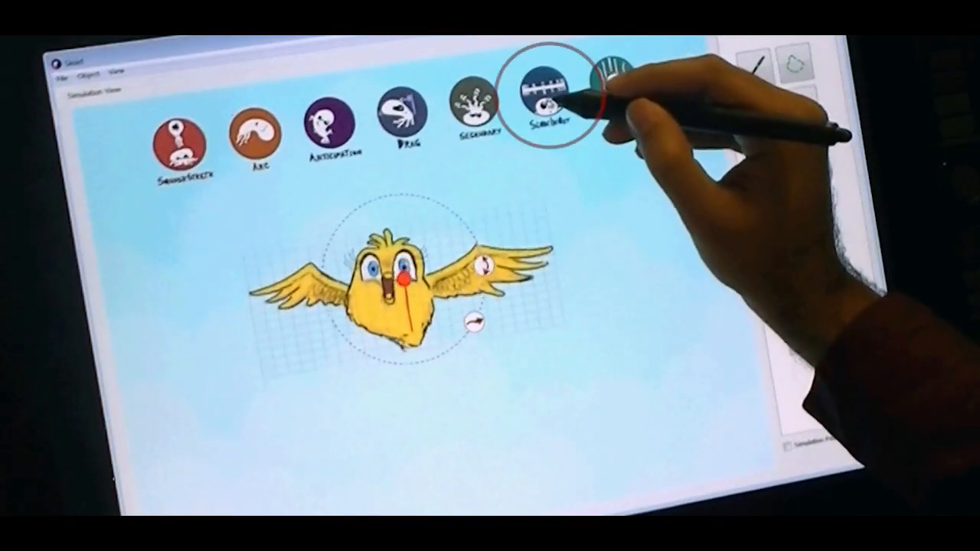
Step: Turn on slow-in-slow-out, tune squash-and-stretch strength, and enable drag for the bird
click(549, 104)
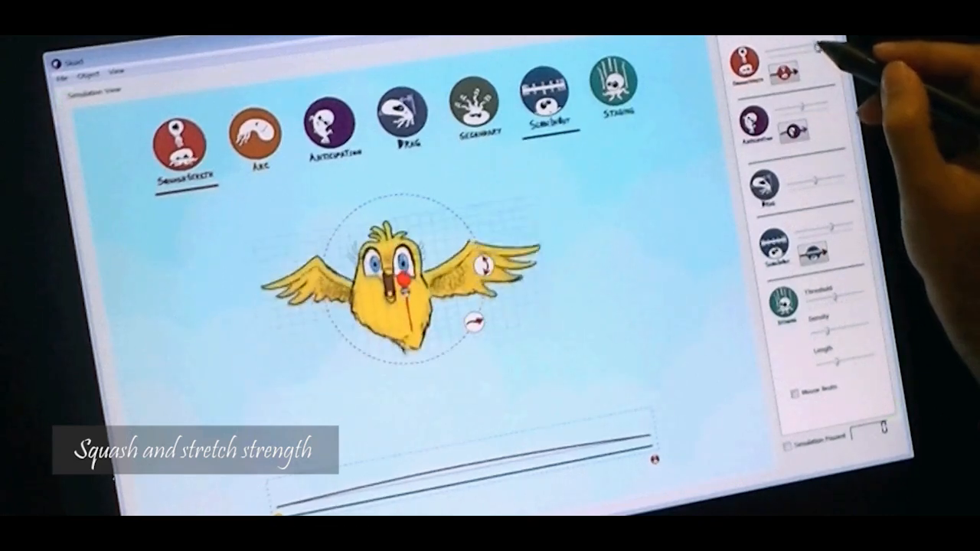
click(409, 123)
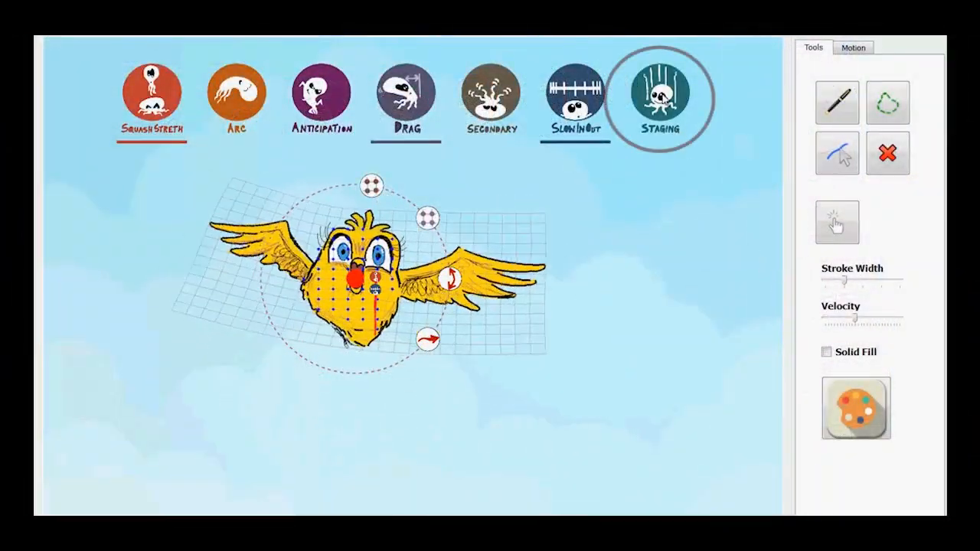
click(836, 103)
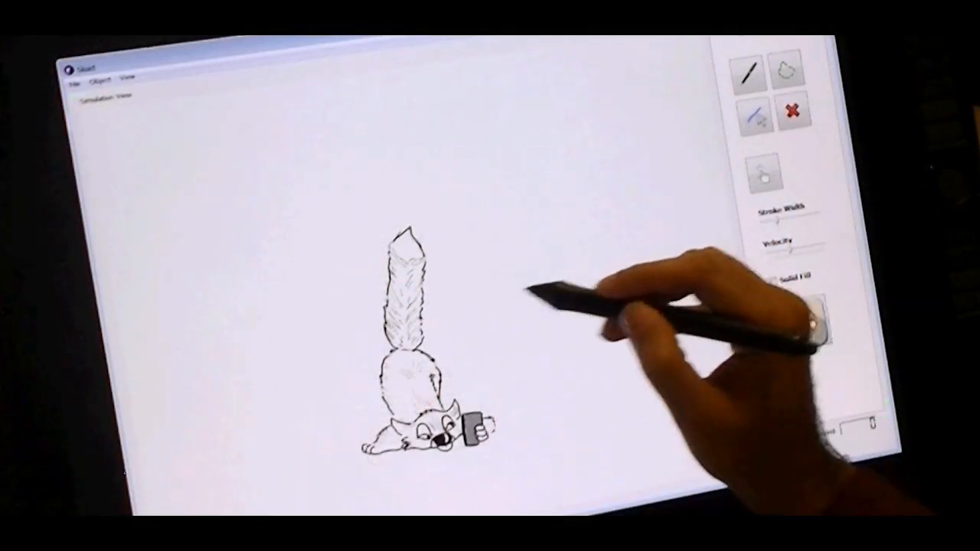
Step: Mark the squirrel's lower body as the stationary region of its deformation cage
click(410, 299)
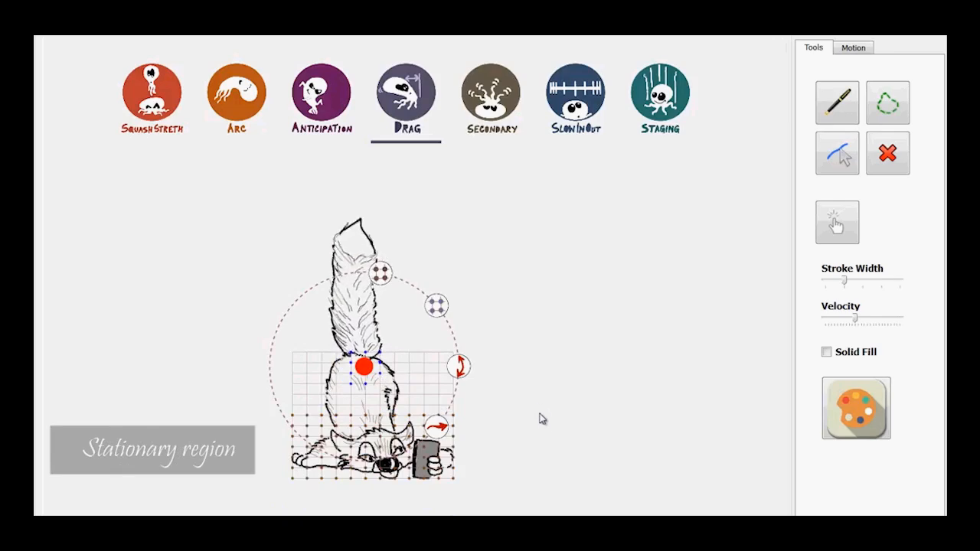
Step: Enable secondary motion on the squirrel's tail, then sketch the shark on a fresh canvas
click(491, 98)
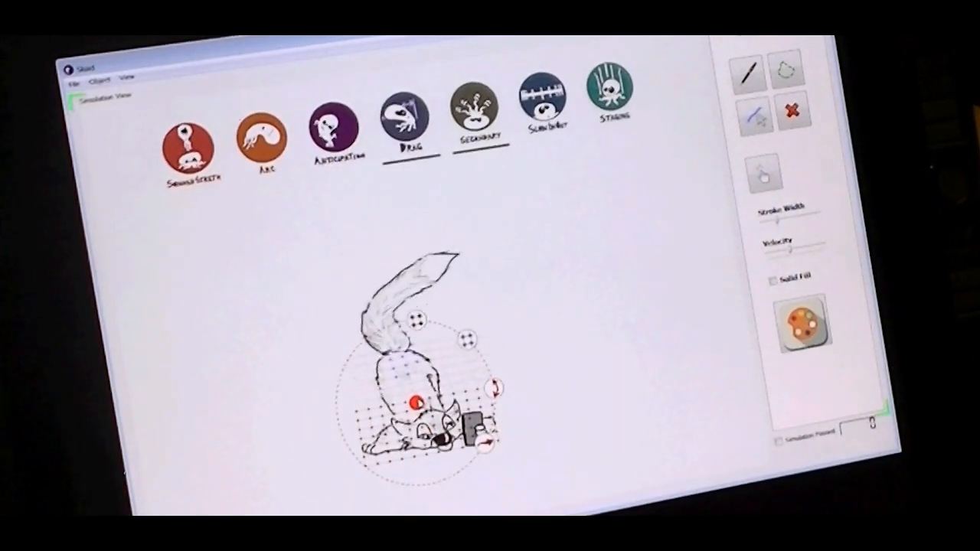
drag(413, 398, 406, 354)
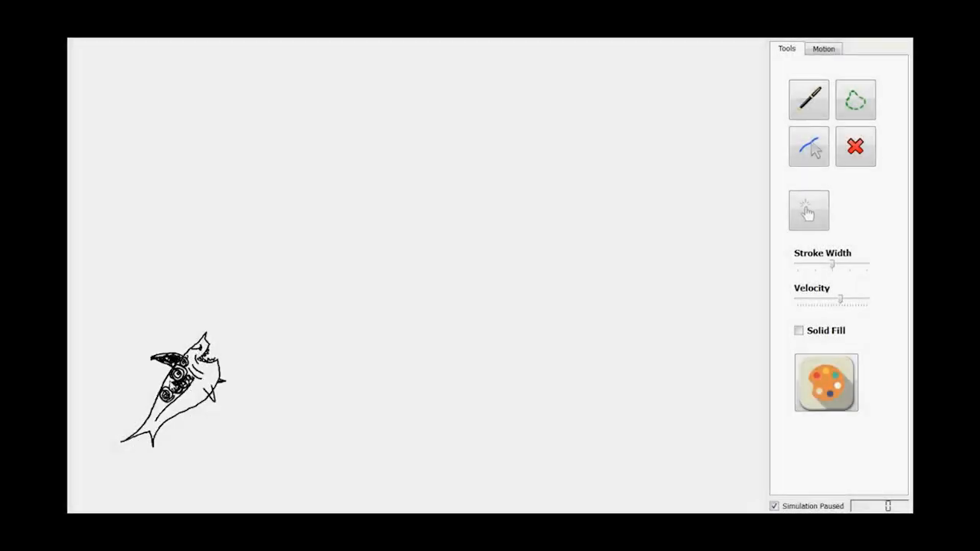
Step: Draw the shark's winding path, adjust effect strength, add a slow-in-out break point, enable staging
drag(199, 310, 153, 466)
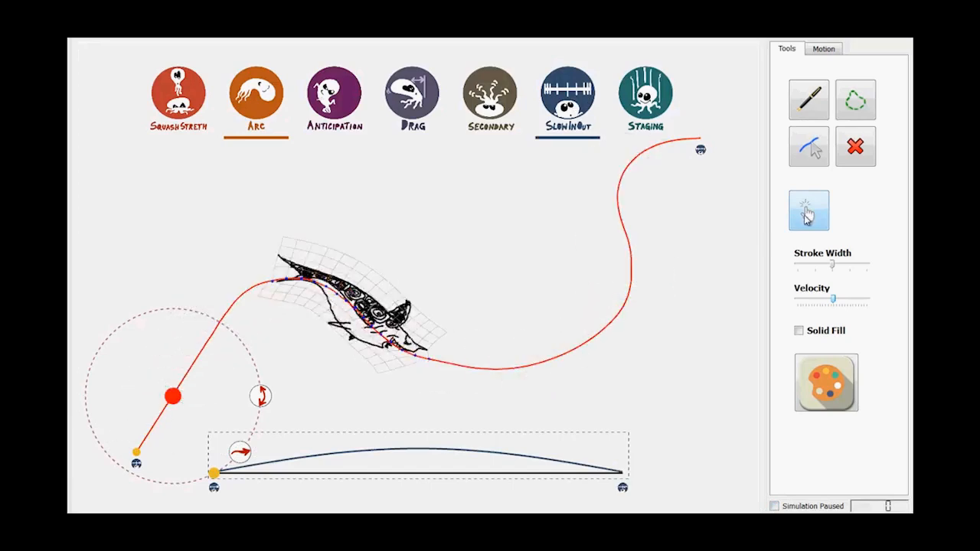
click(822, 48)
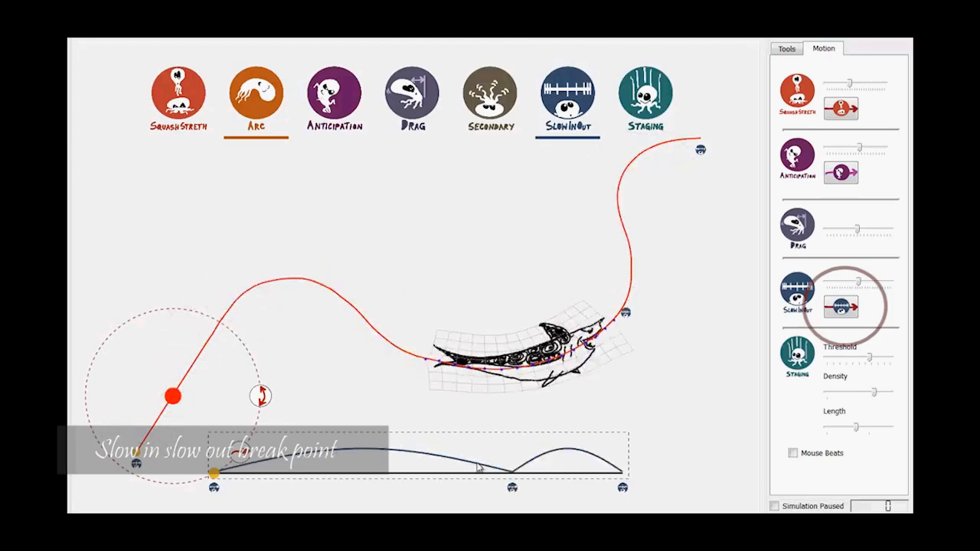
click(645, 96)
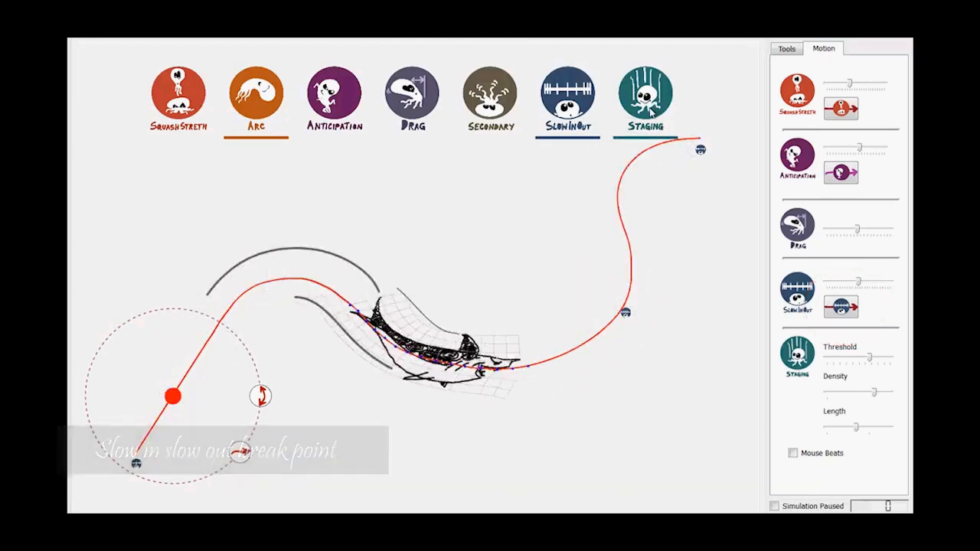
click(333, 95)
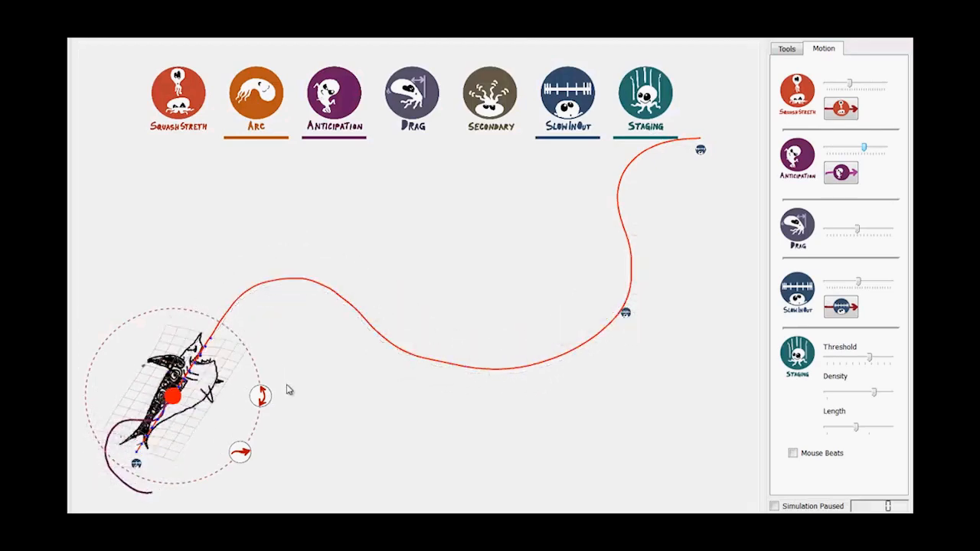
Step: Enable anticipation so the shark winds back before swimming its path
click(786, 48)
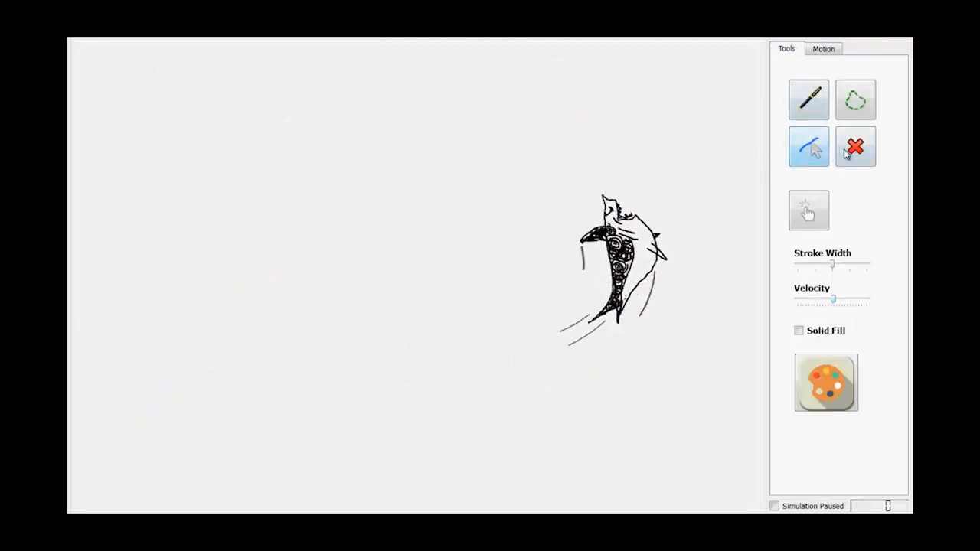